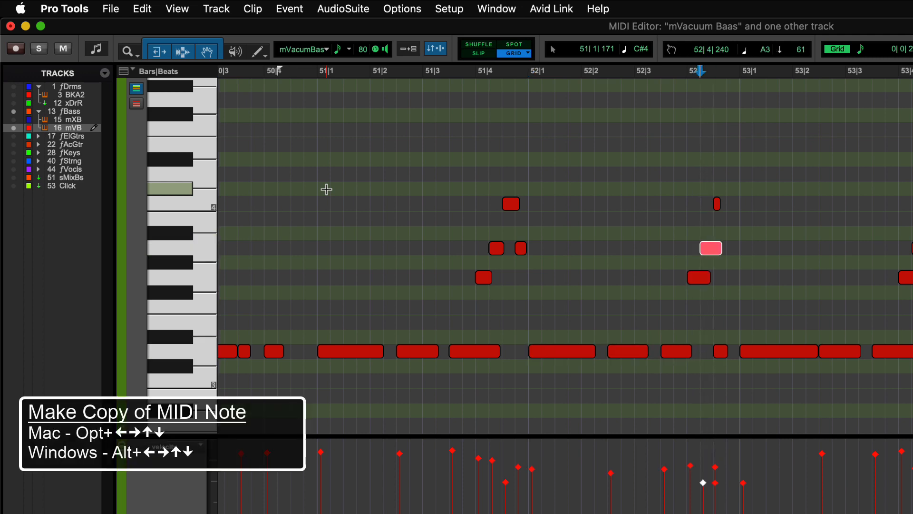
mouse_move(327, 190)
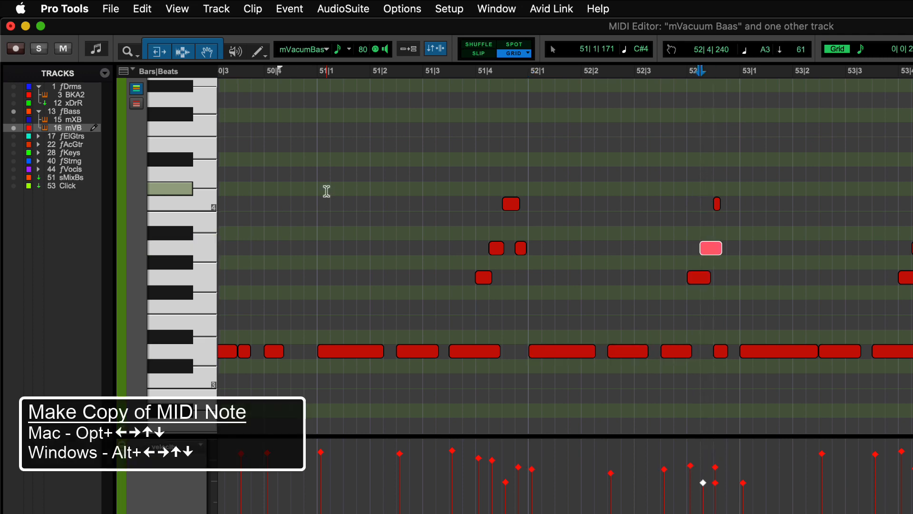